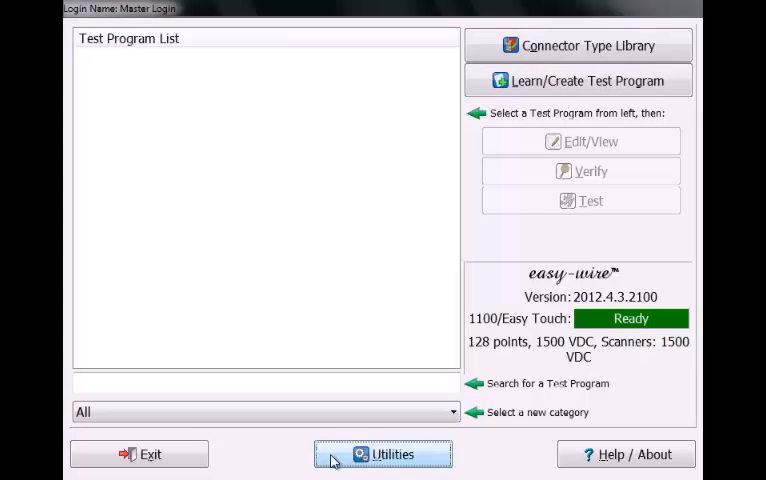
# Enter Easy-Wire's System Utilities from the main window
pyautogui.click(380, 454)
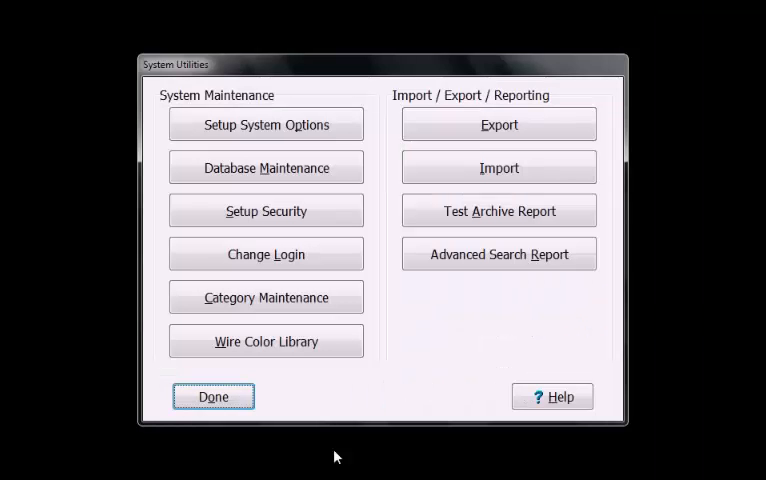
# Start a new test program category named 'Master File' in Category Maintenance
pyautogui.click(266, 296)
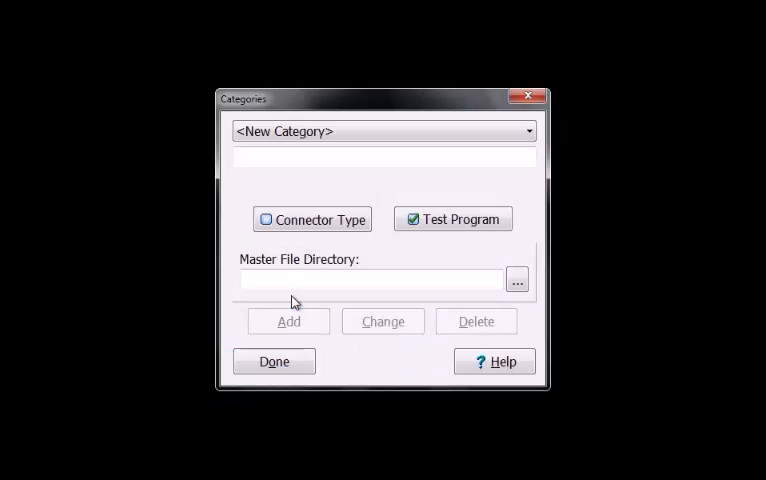
pyautogui.click(384, 158)
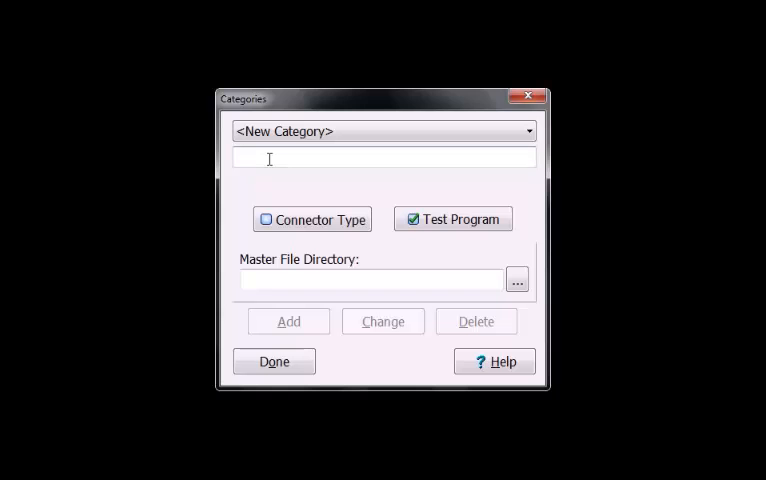
pyautogui.write('Ma')
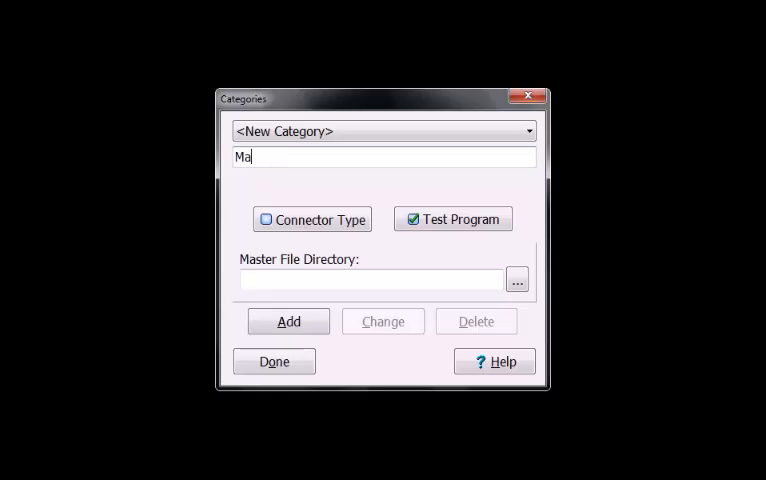
pyautogui.write('ster File')
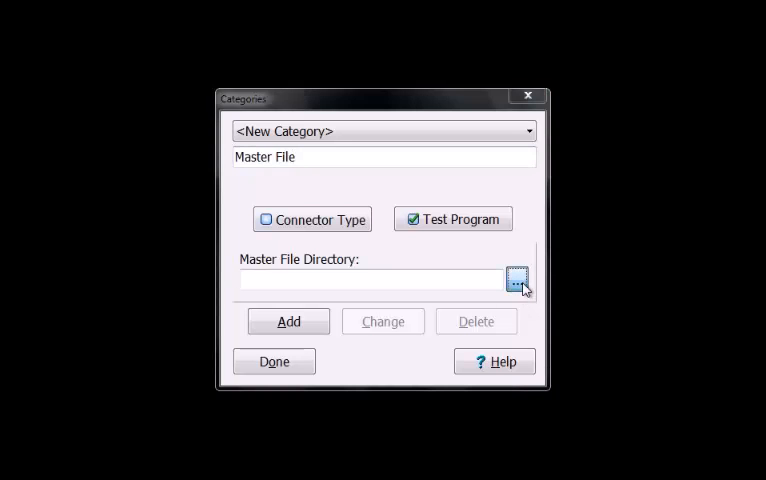
# Set the category's master file directory to Z:\ and add the category
pyautogui.click(516, 280)
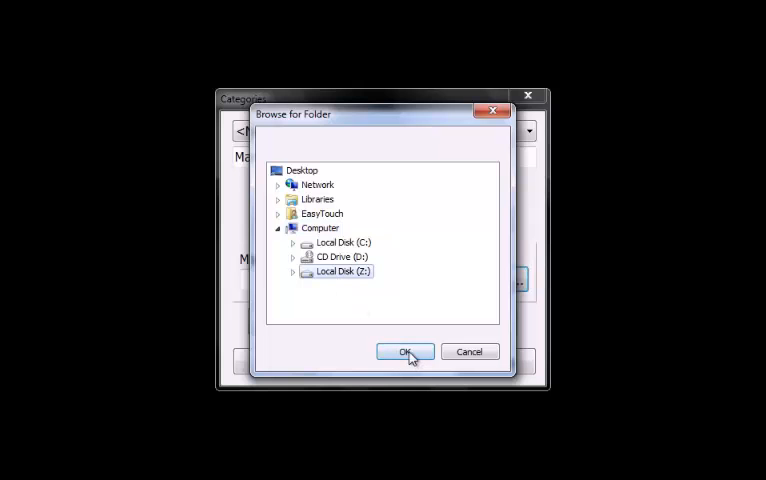
pyautogui.click(404, 352)
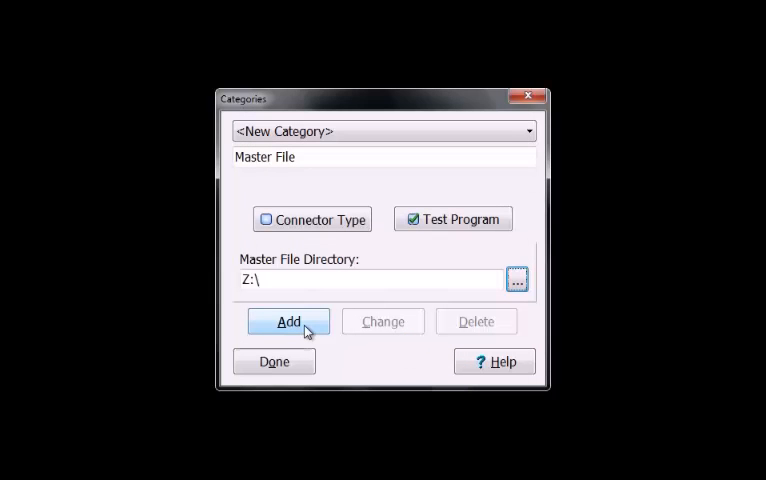
pyautogui.click(288, 320)
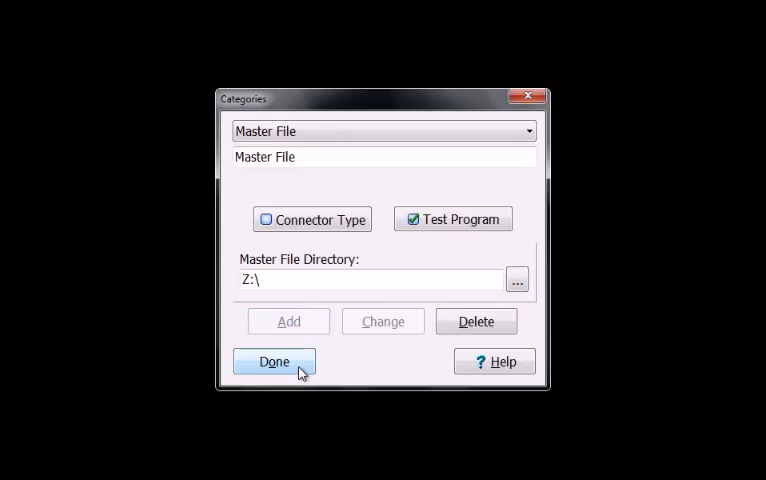
# Finish category maintenance and choose .WIR file import from the Import options
pyautogui.click(274, 360)
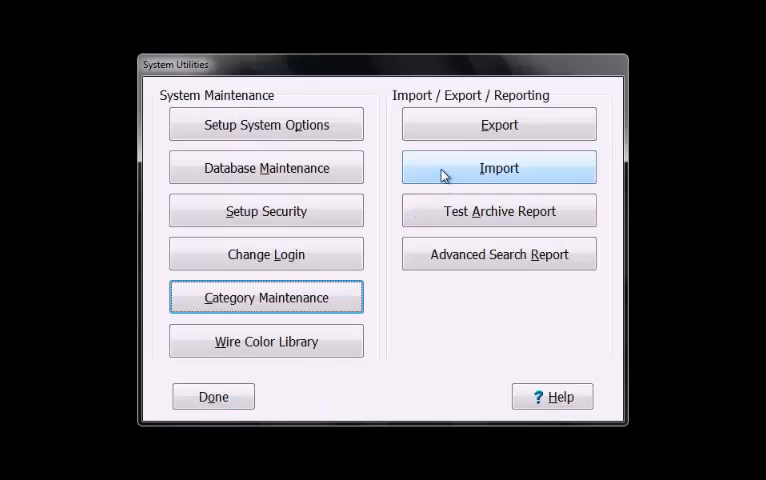
pyautogui.click(498, 168)
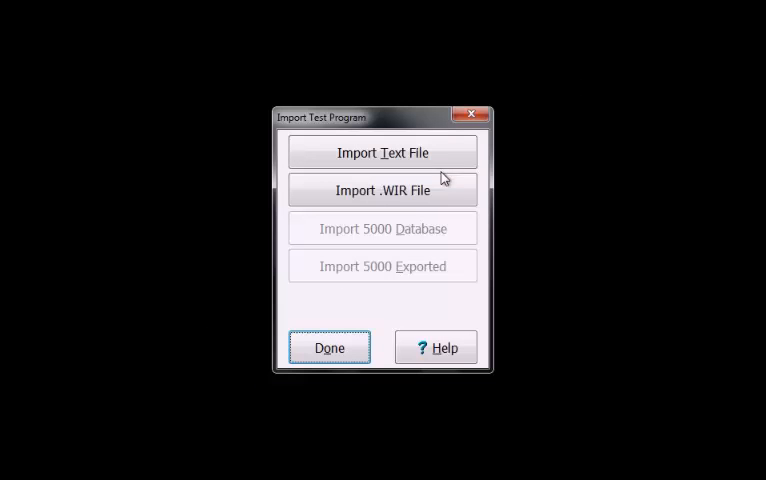
pyautogui.click(382, 190)
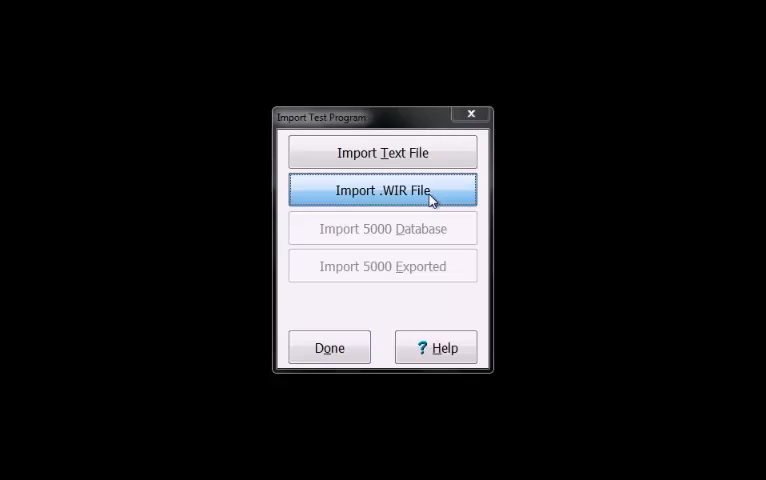
# Select every .WIR wirelist on drive Z: and load them into the import preview
pyautogui.click(382, 190)
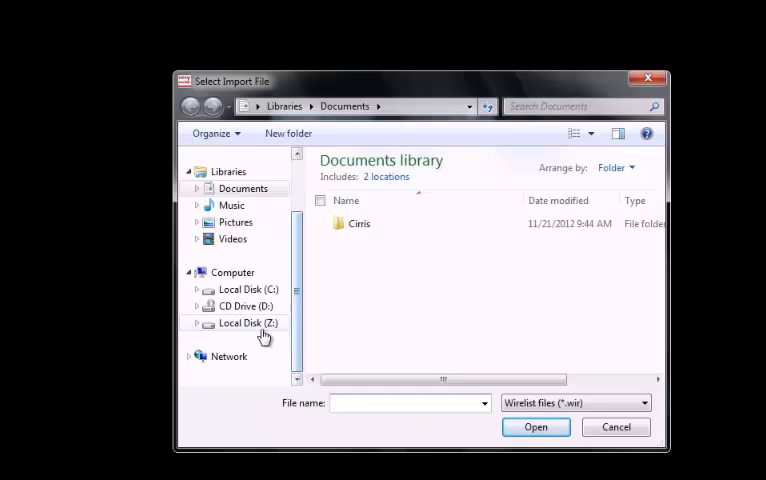
pyautogui.click(248, 322)
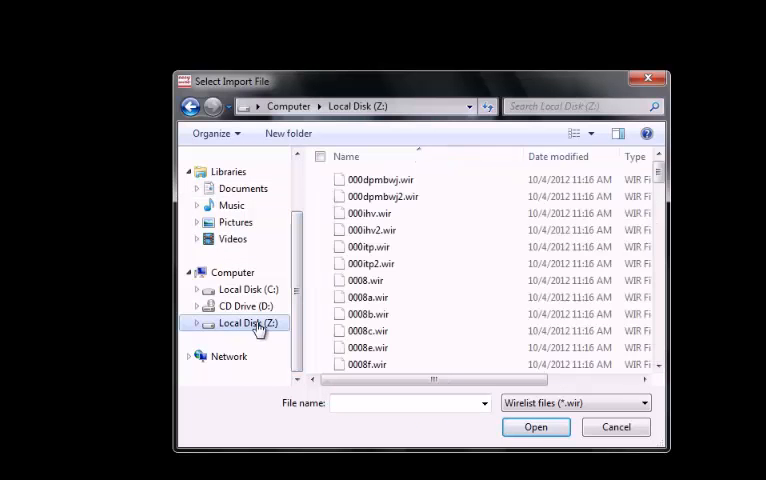
pyautogui.click(320, 156)
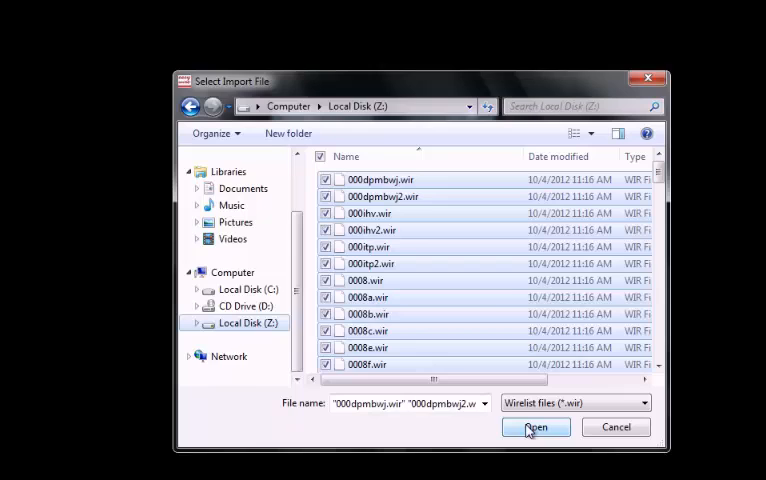
pyautogui.click(536, 428)
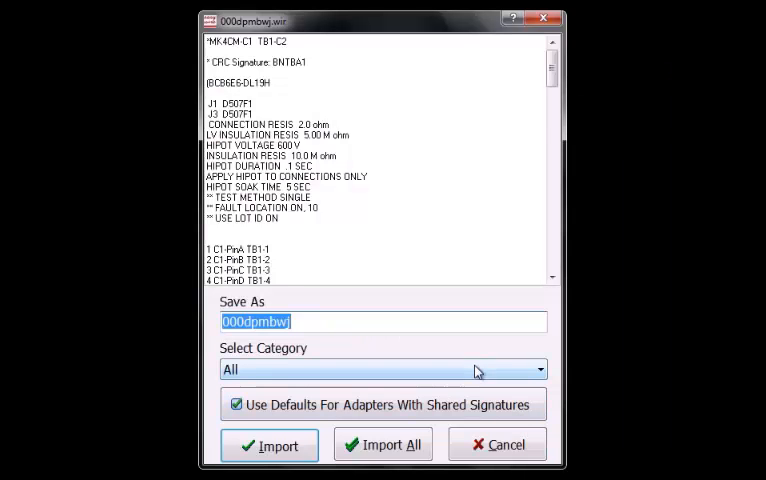
# Assign the imports to the Master File category and run Import All
pyautogui.click(540, 368)
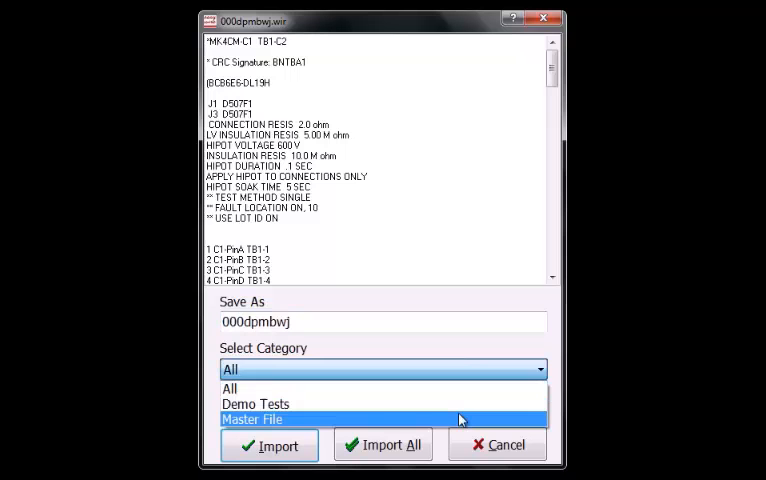
pyautogui.click(252, 418)
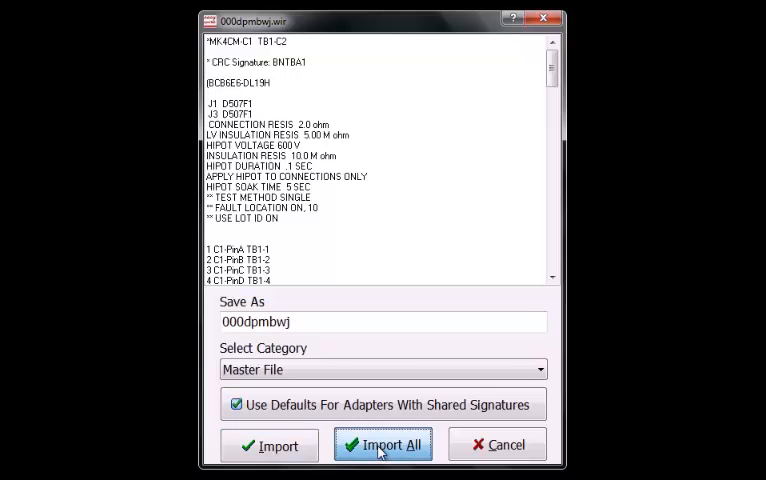
pyautogui.click(384, 444)
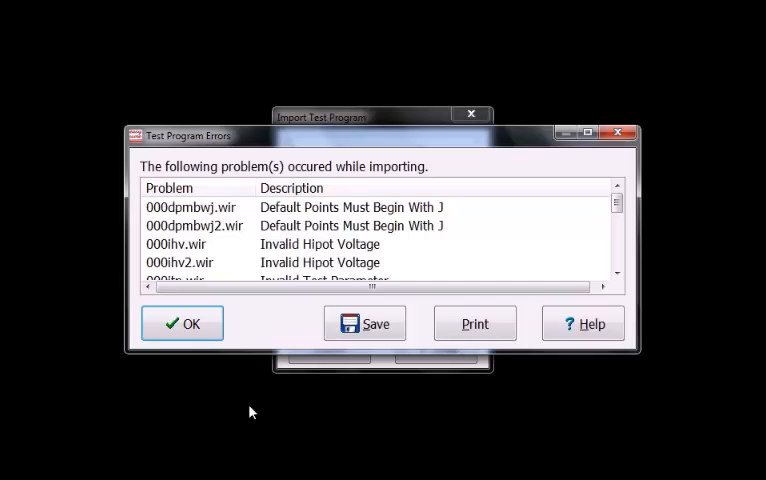
pyautogui.moveTo(260, 408)
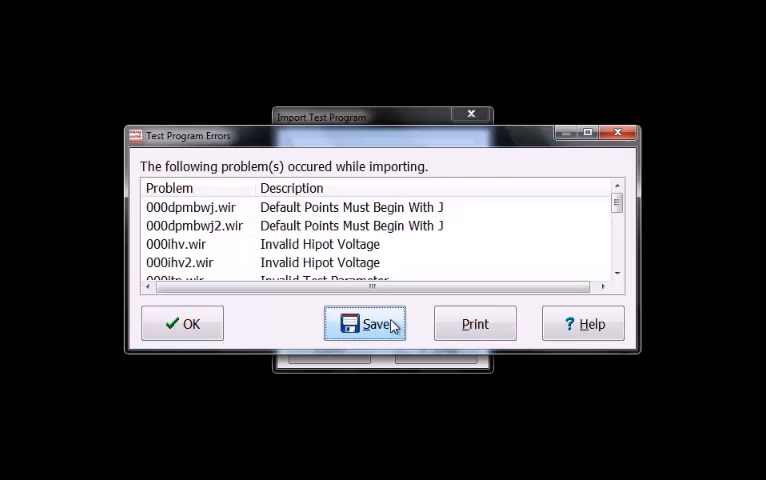
# Save the Test Program Errors report as error_list and close it
pyautogui.click(364, 324)
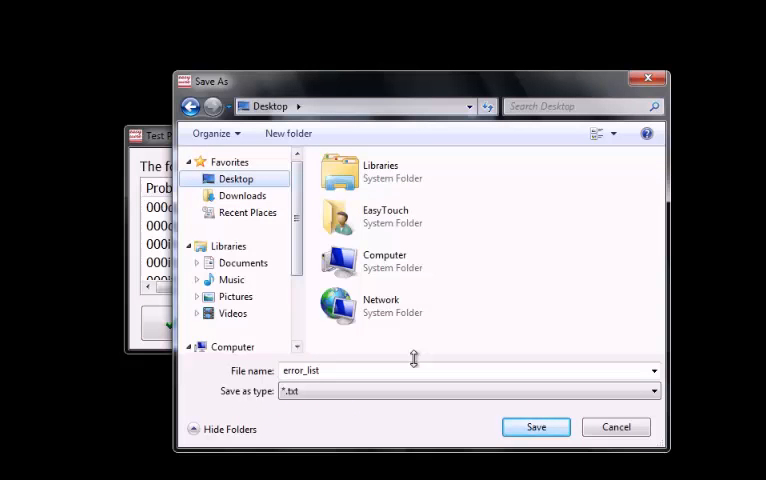
pyautogui.click(536, 428)
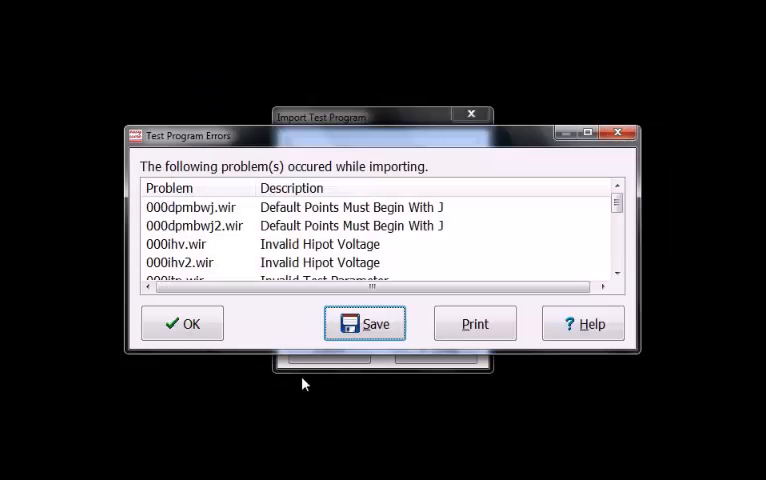
pyautogui.moveTo(182, 324)
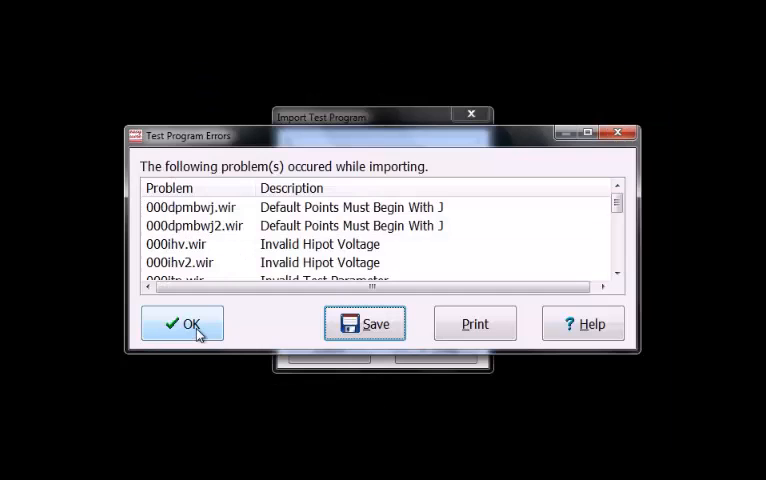
pyautogui.click(180, 324)
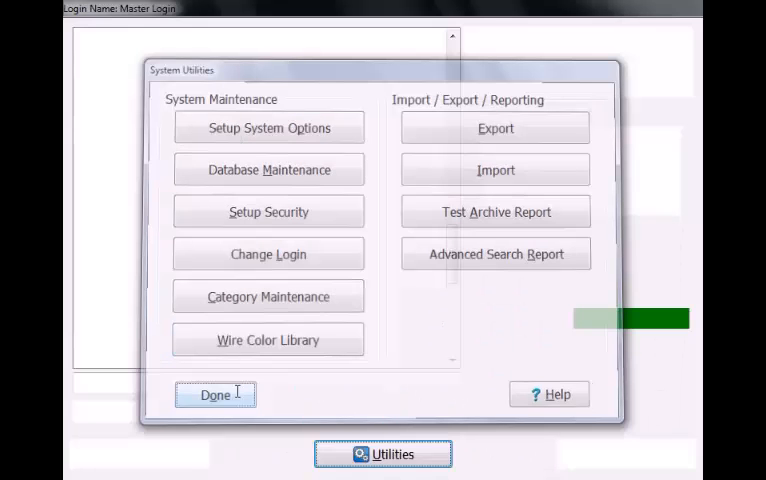
# Close System Utilities to show the imported programs in the Test Program List
pyautogui.click(214, 394)
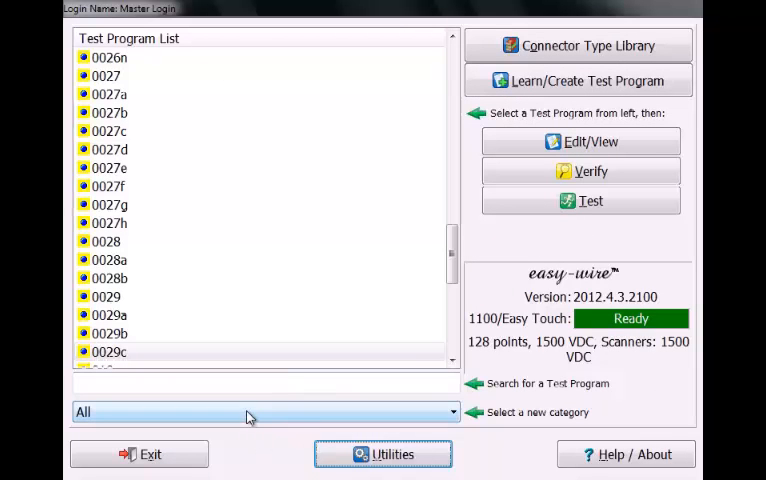
pyautogui.moveTo(256, 446)
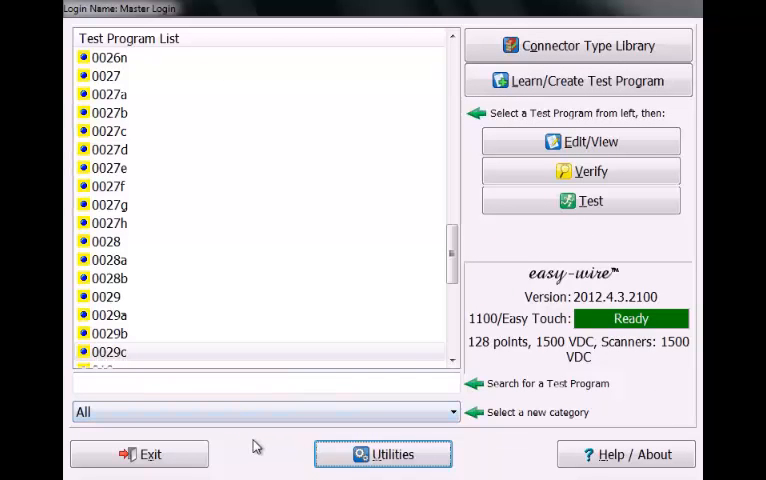